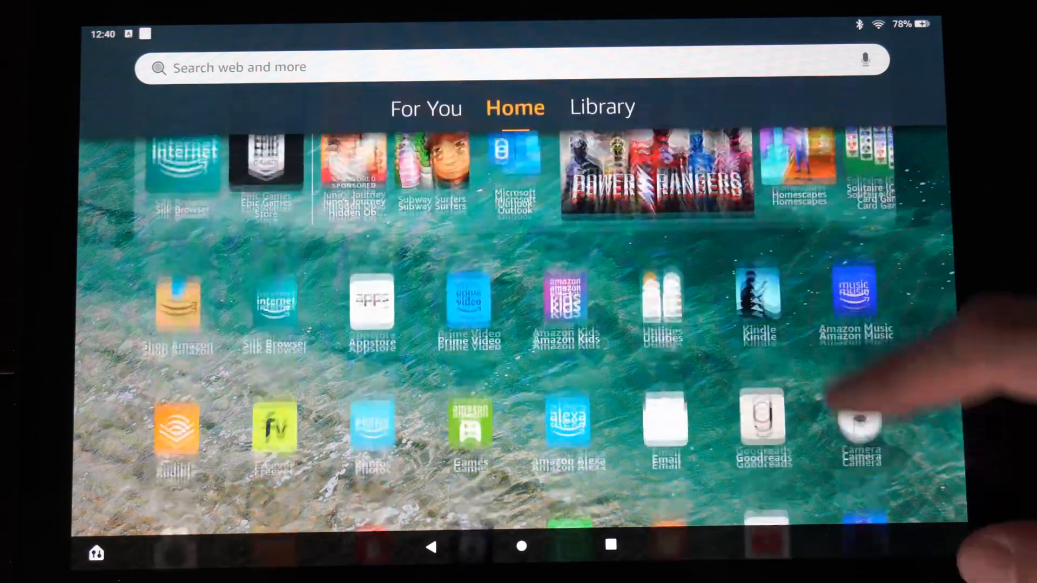
Launch the Video For YouTube app from the home screen app grid
scroll(down, 3)
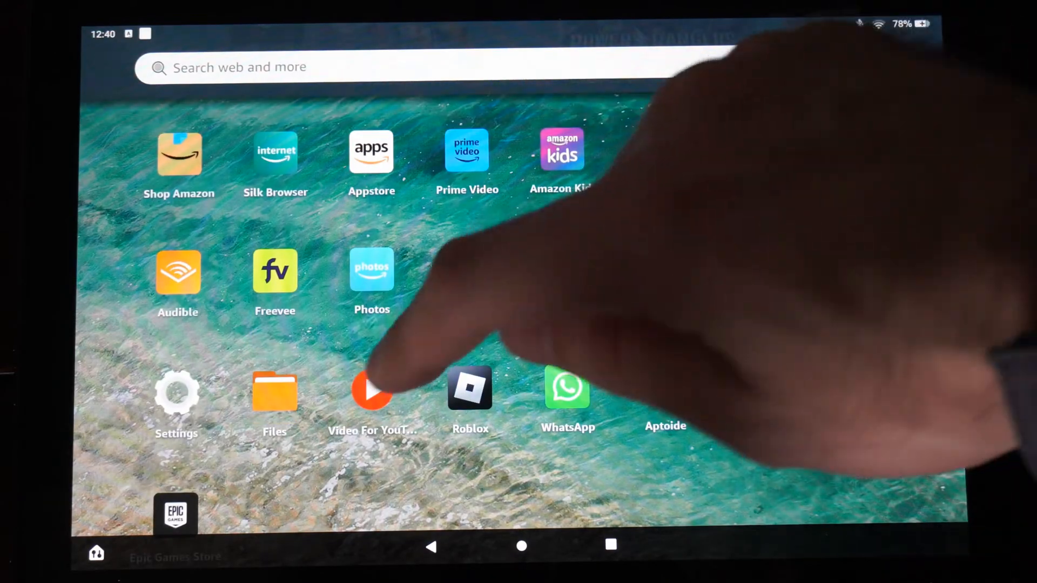
click(372, 390)
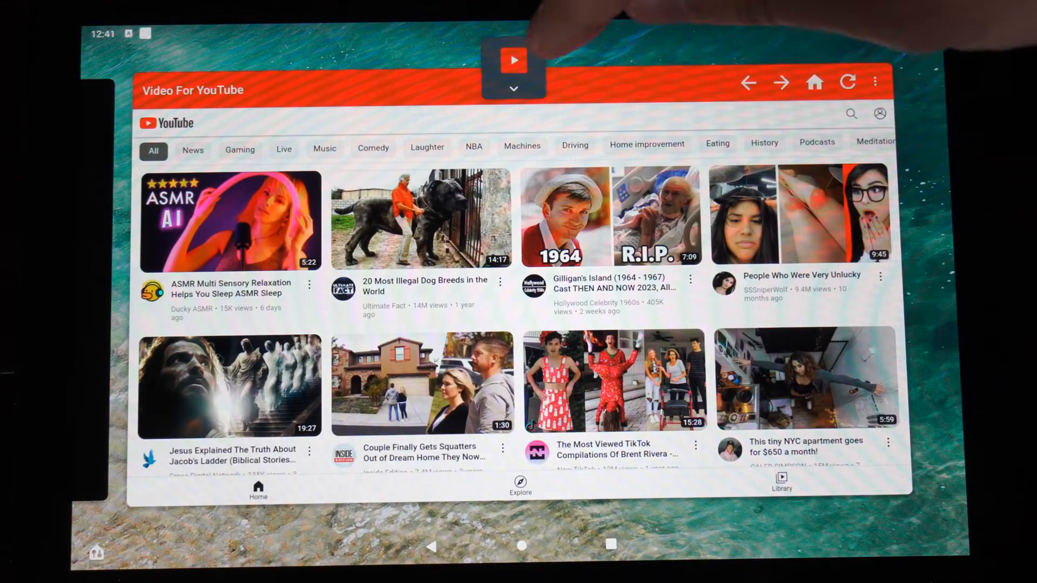
Put Video For YouTube into split screen on the left via its Recents window options
click(514, 60)
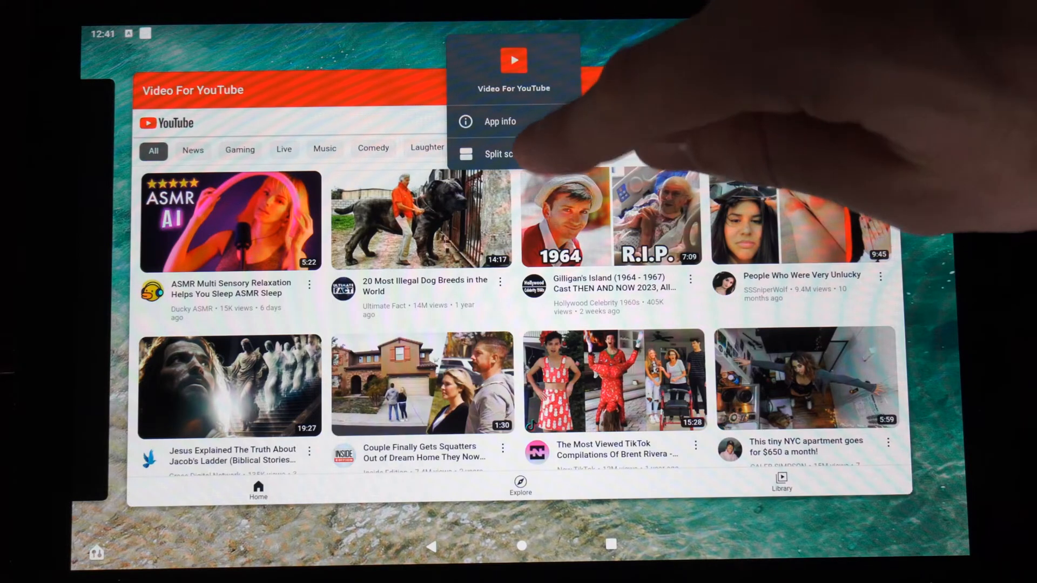
click(503, 154)
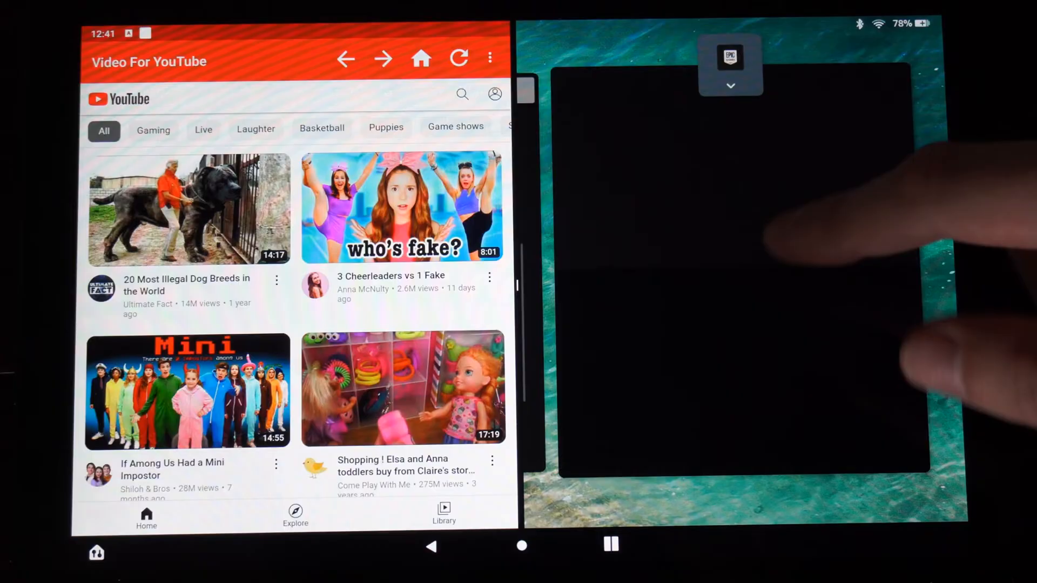
Dock Silk Browser from Recents as the second app in the right half
click(730, 86)
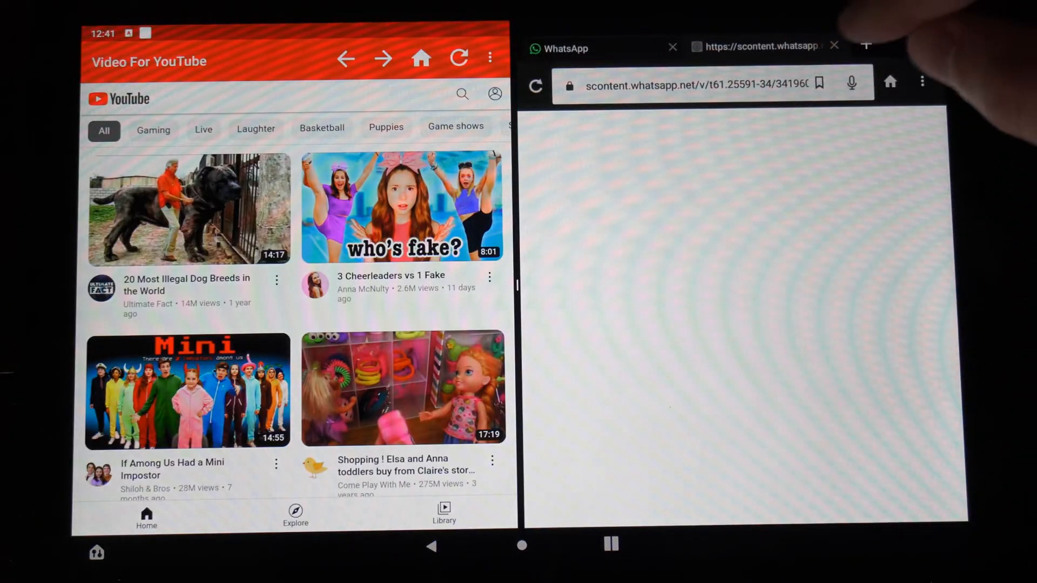
Load n4g.com in a new Silk tab and scroll through its gaming news headlines
click(834, 46)
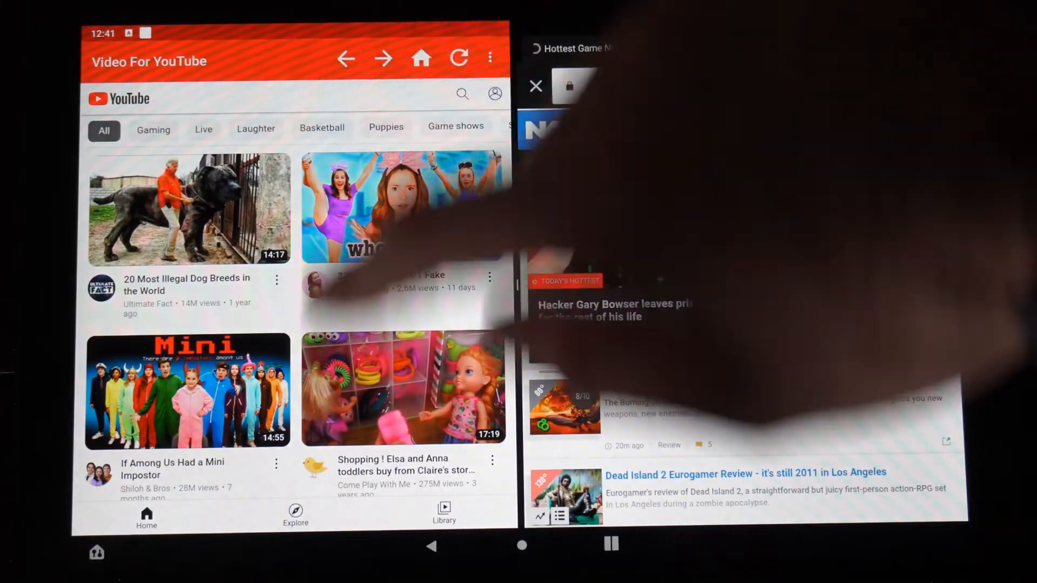
scroll(down, 3)
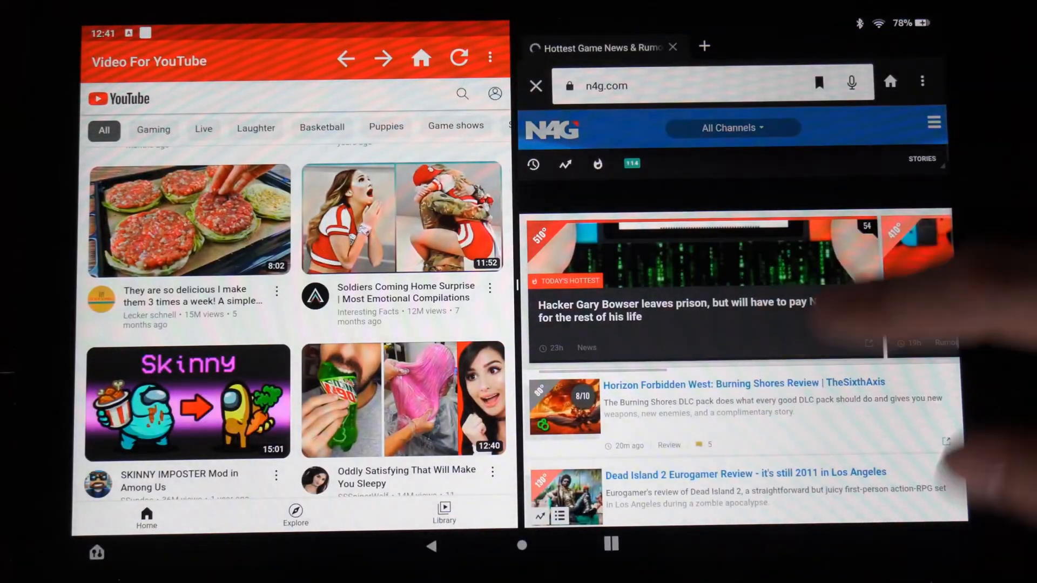
scroll(down, 3)
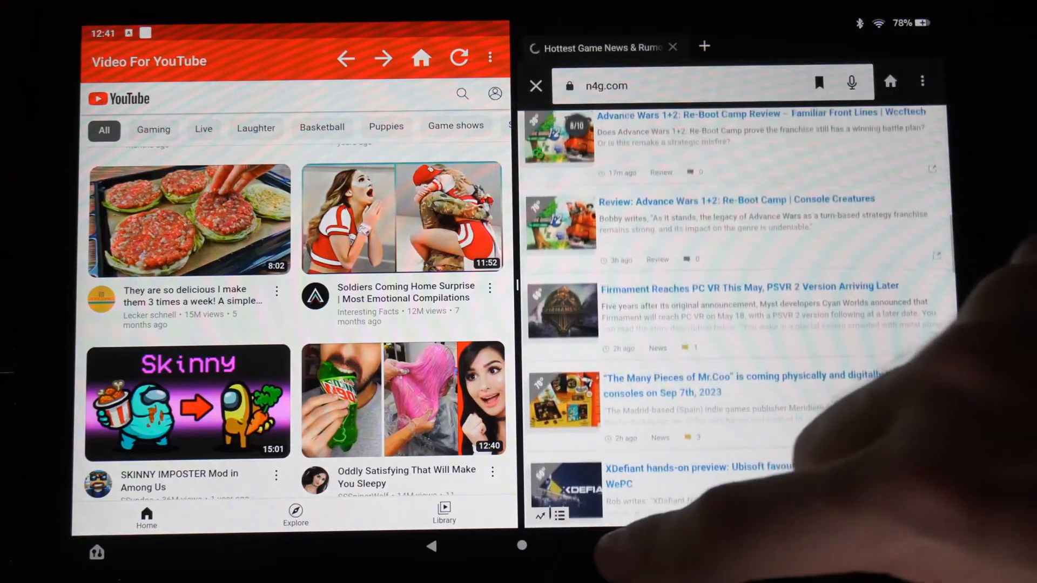